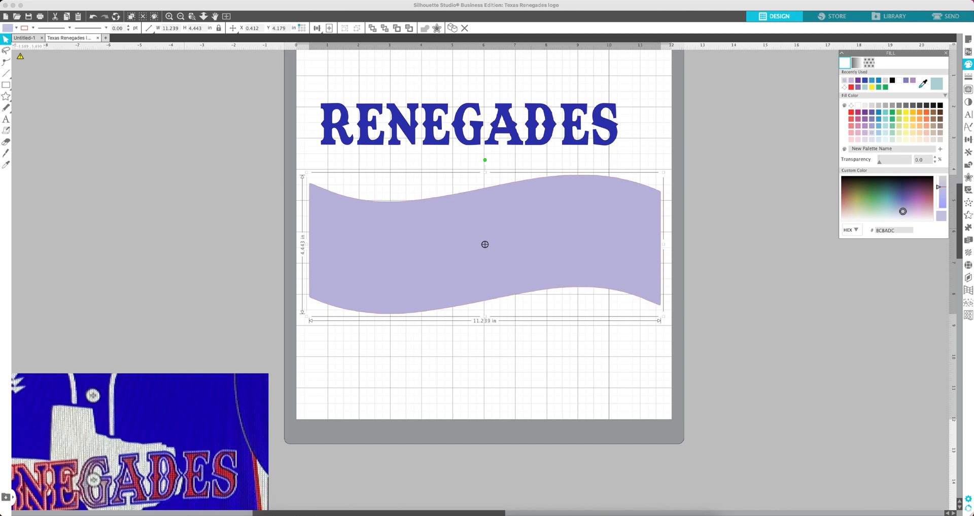
Step: Select the blue RENEGADES text object rather than the wave shape
click(469, 122)
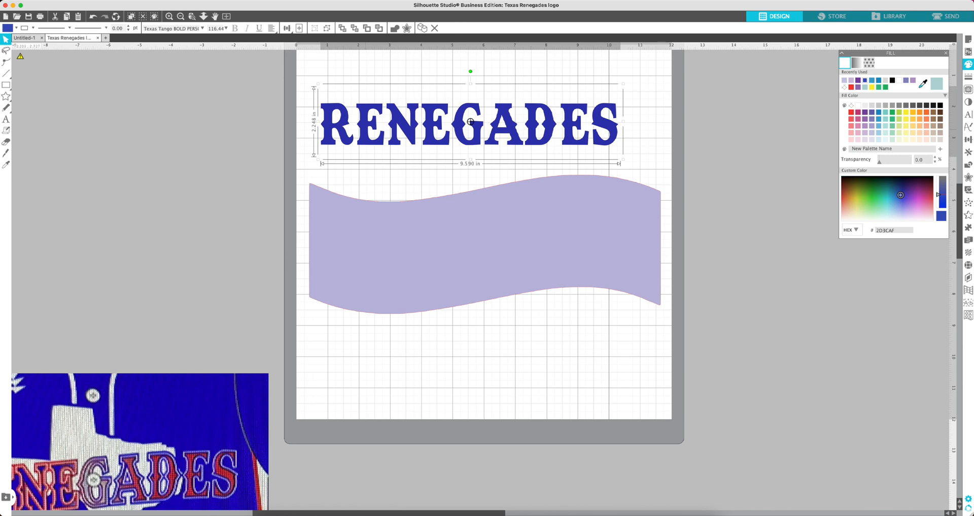
Step: Attach the RENEGADES text to the wave's top edge so the lettering curves along it
double_click(469, 122)
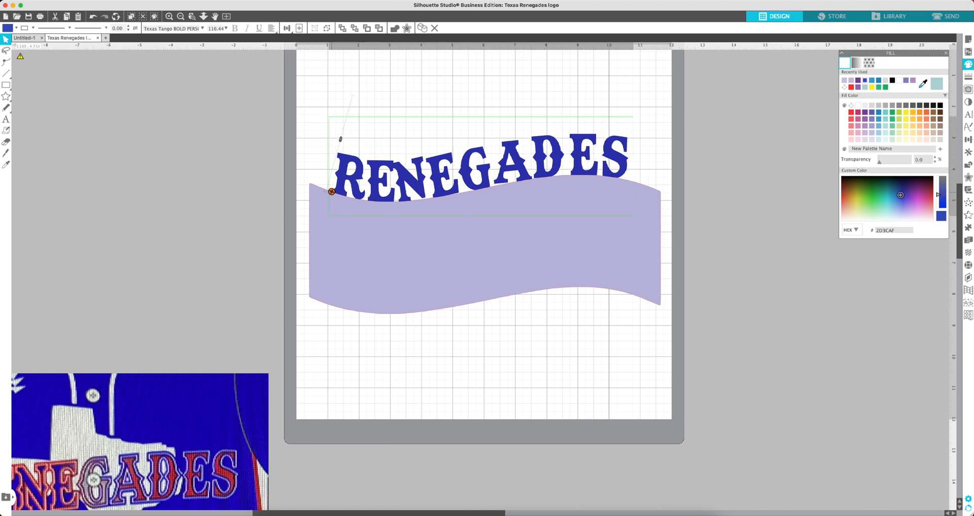
drag(481, 164, 497, 161)
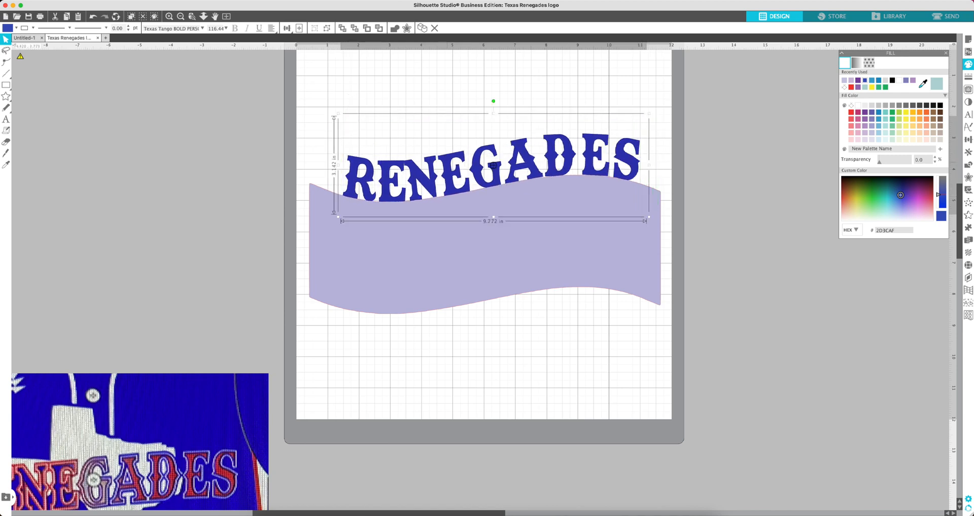
drag(493, 174, 493, 202)
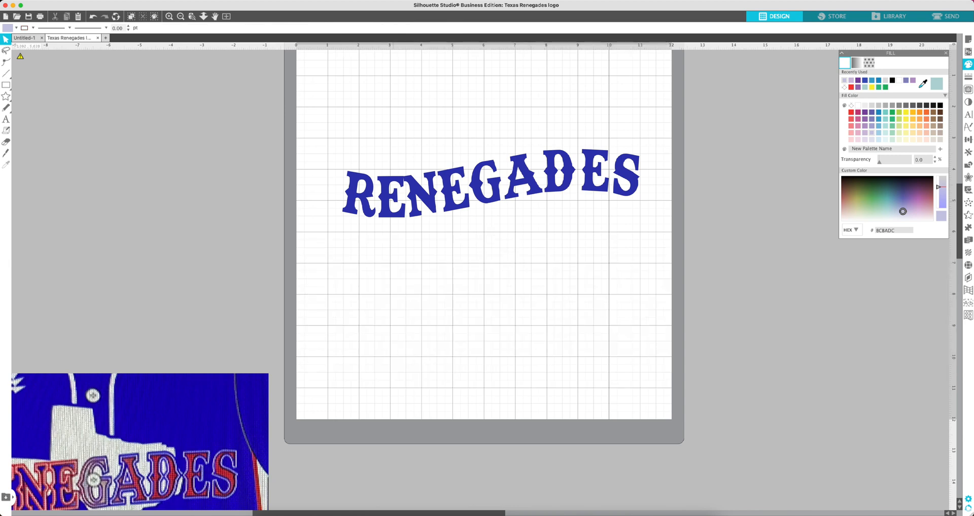
Step: Nudge the curved RENEGADES lettering slightly upward on the page
drag(490, 186, 483, 154)
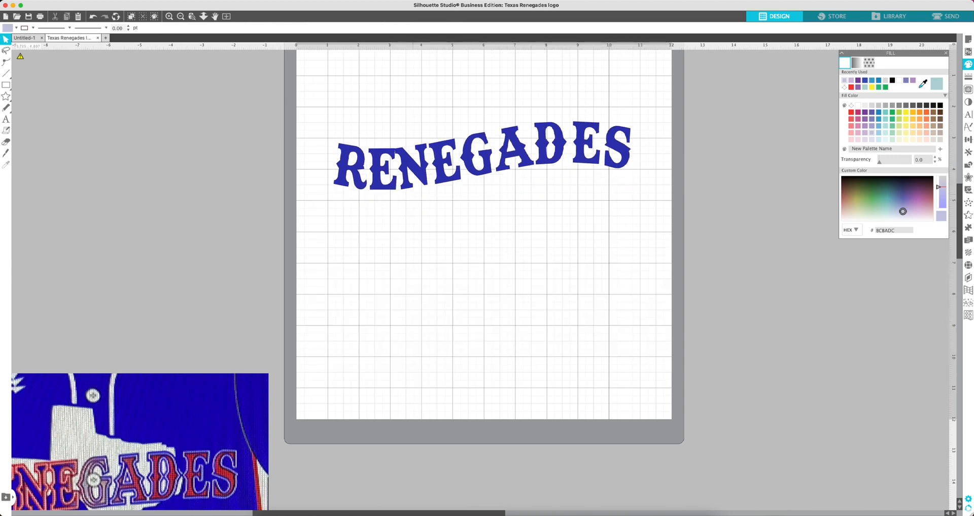